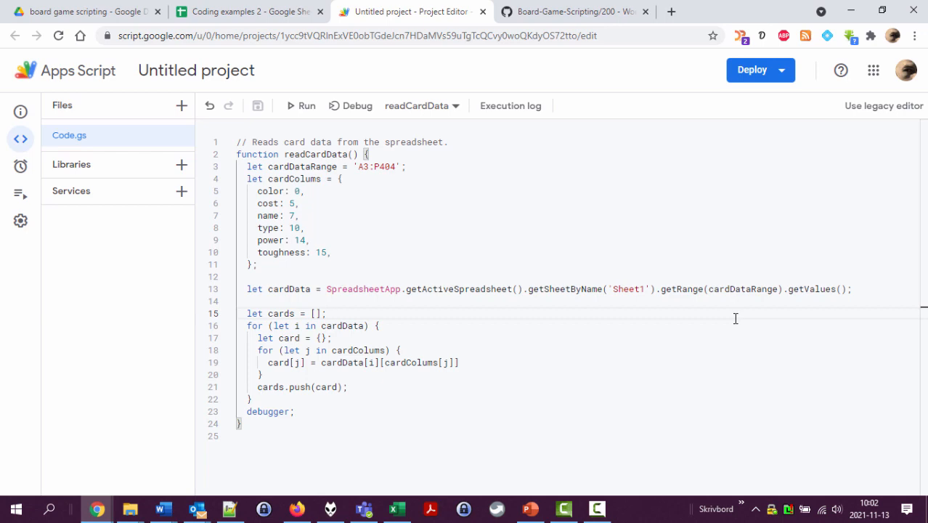
- Switch to the Coding examples 2 spreadsheet and inspect a card data cell
left_click(247, 11)
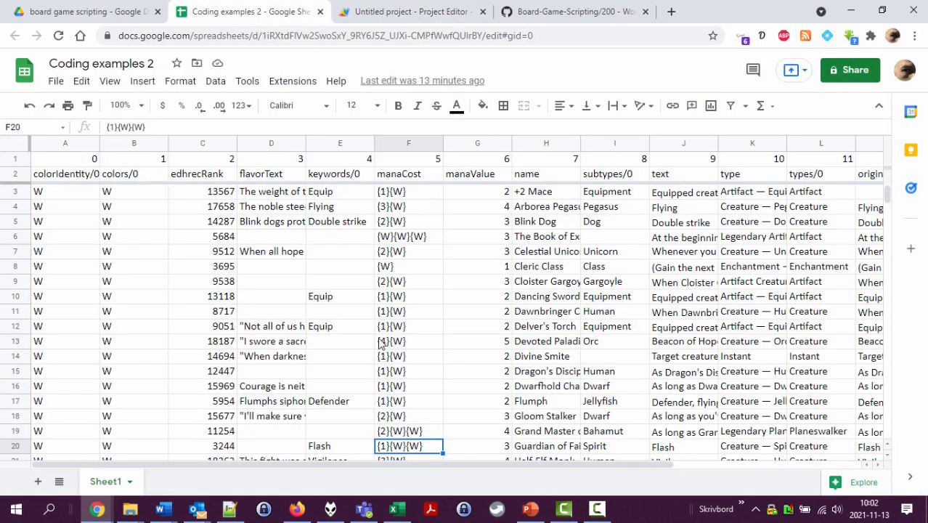
left_click(203, 221)
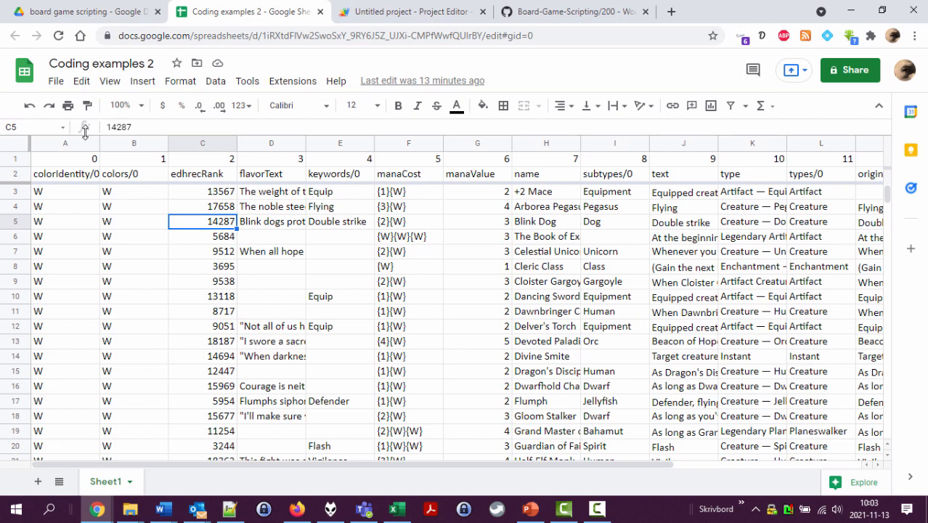
- Insert a column left of column A and head it InDeck in A2
left_click(66, 142)
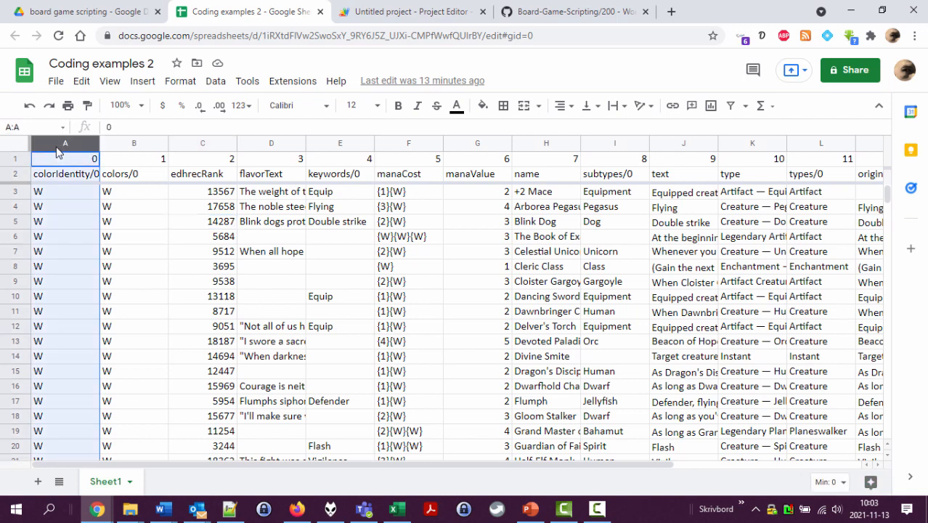
right_click(65, 158)
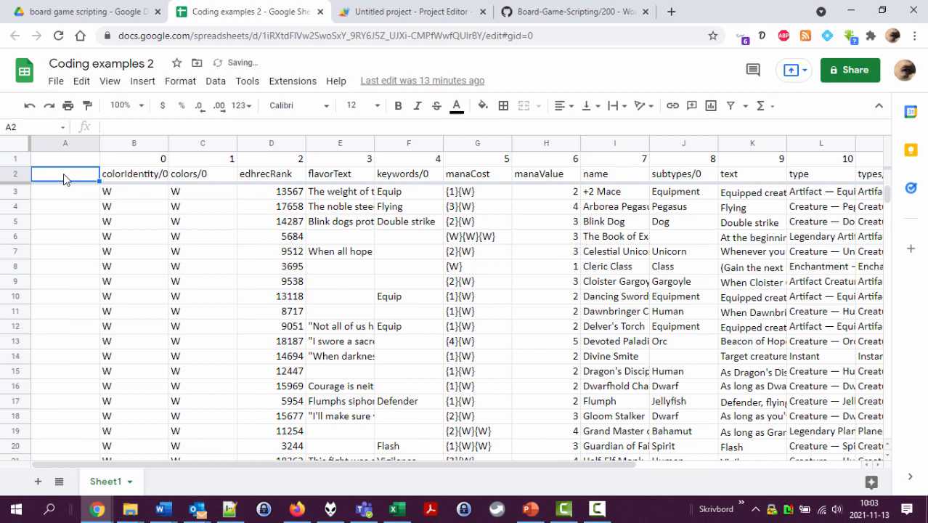
type("InDeck")
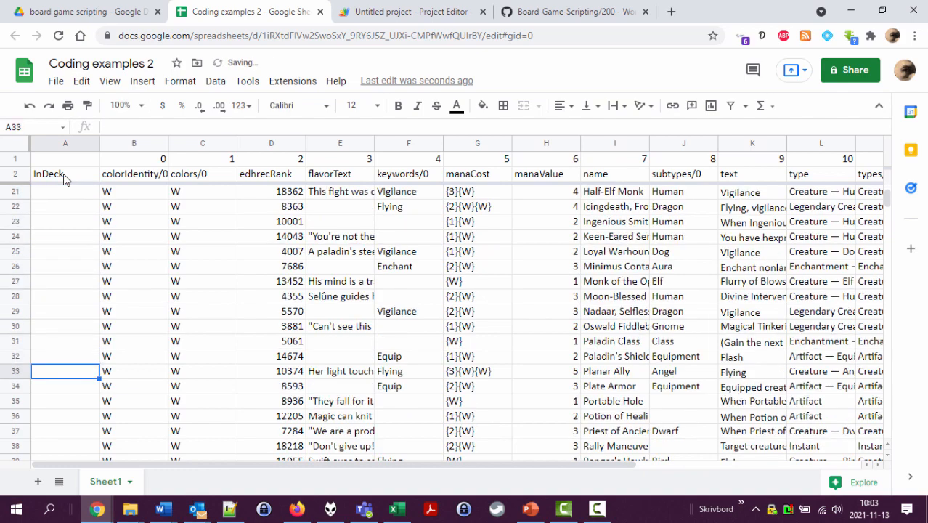
- Enter 1 in A264, fill it down to A275, and check the flags' sum and count
scroll("down", 3)
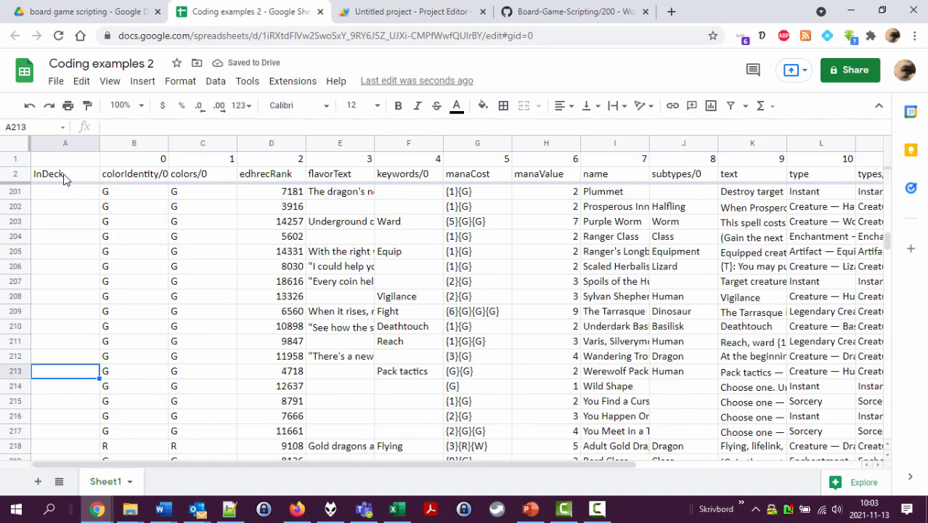
scroll("down", 3)
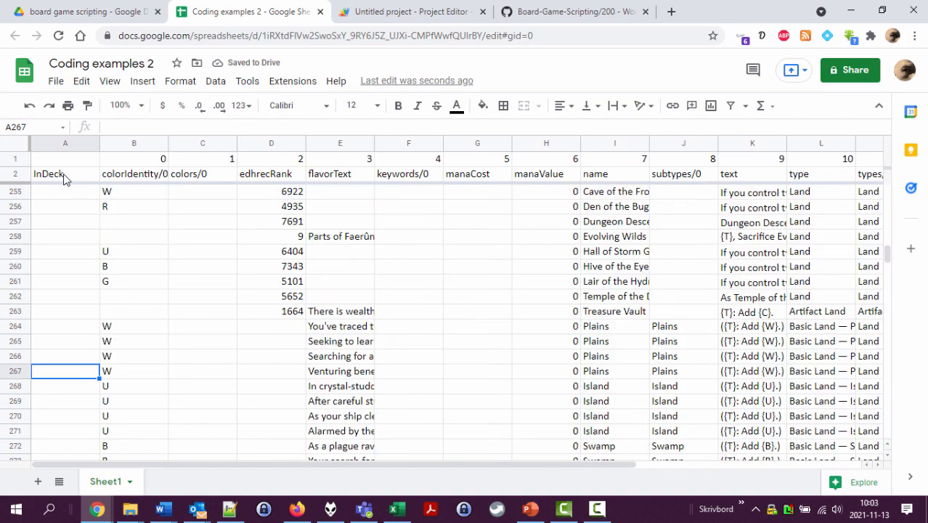
left_click(65, 326)
type("1")
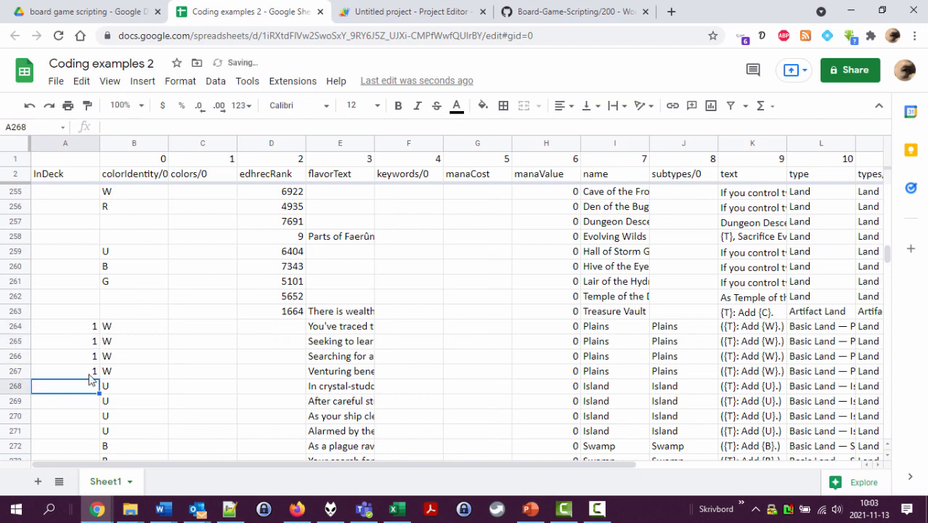
scroll("down", 3)
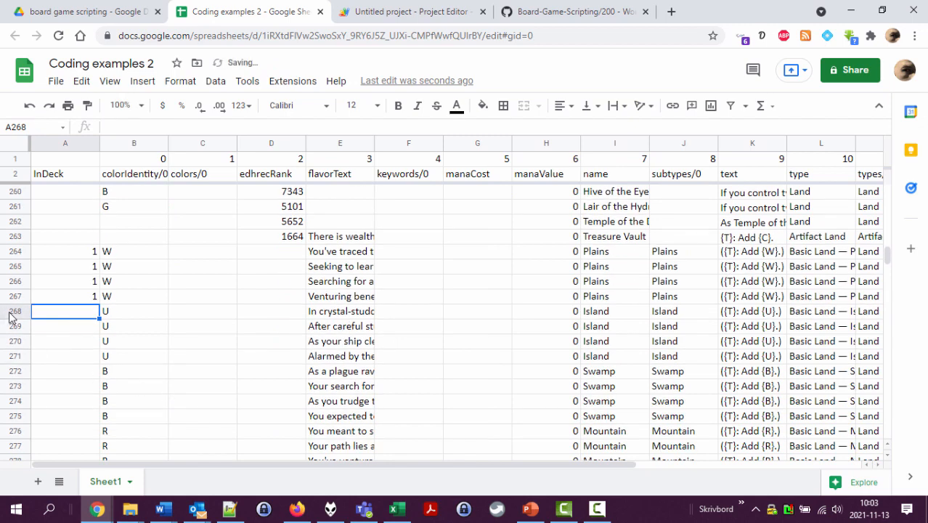
left_click_drag(15, 311, 15, 415)
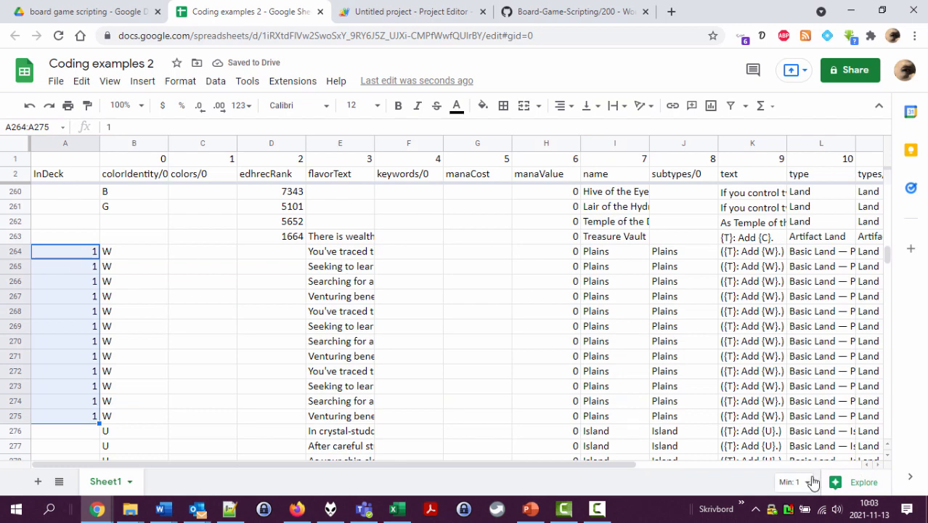
left_click(790, 482)
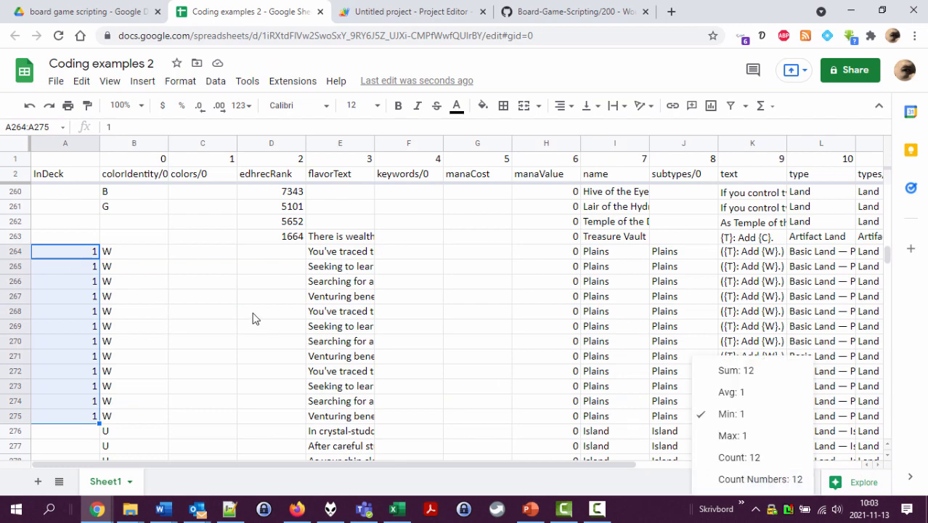
left_click(270, 310)
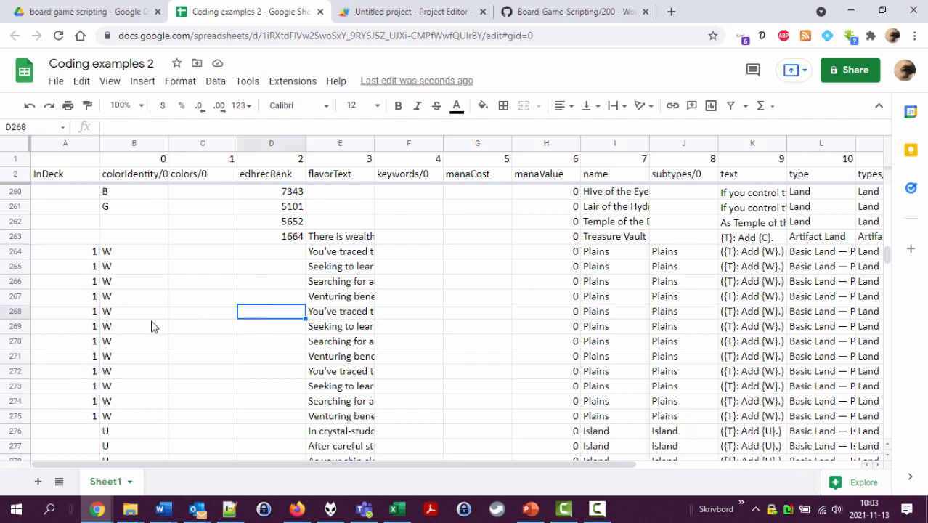
scroll("down", 3)
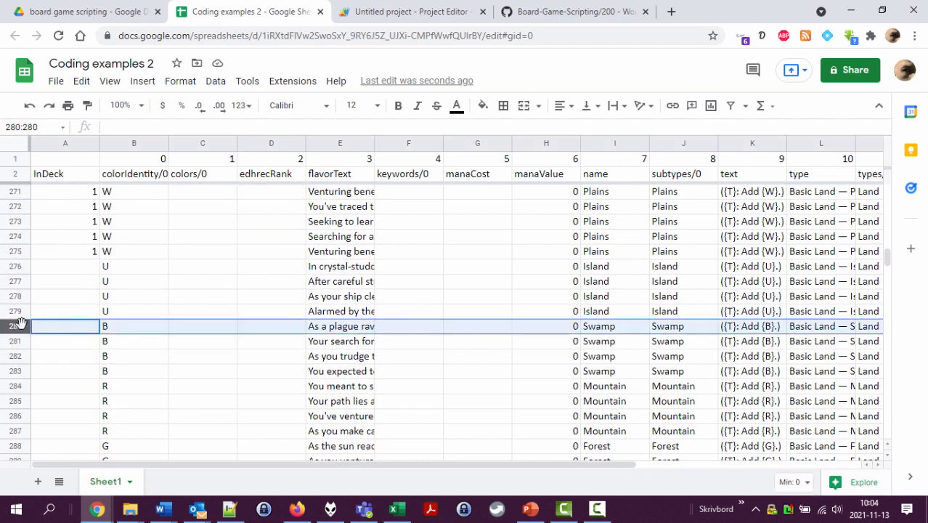
- Insert rows below 279, paste copies of Island rows 276–279 into row 280, and flag an Island with 1
left_click_drag(14, 325, 14, 430)
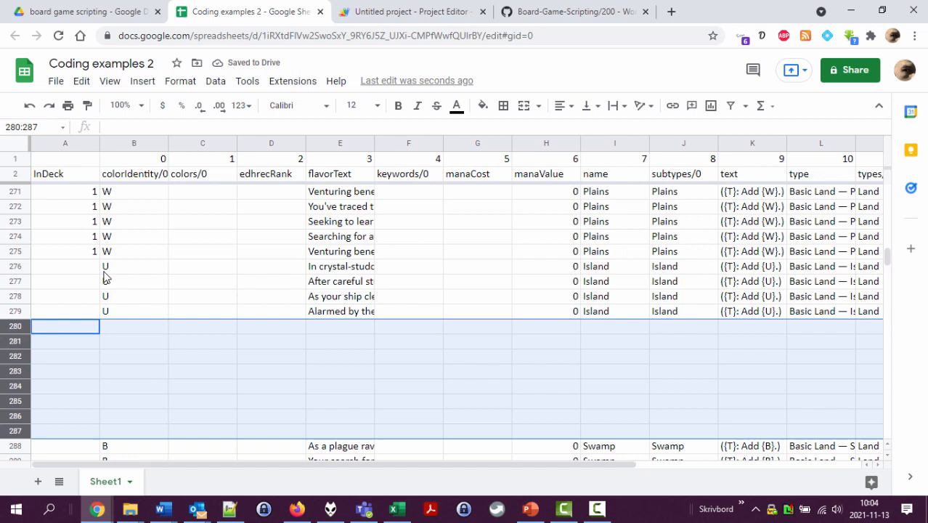
left_click(66, 266)
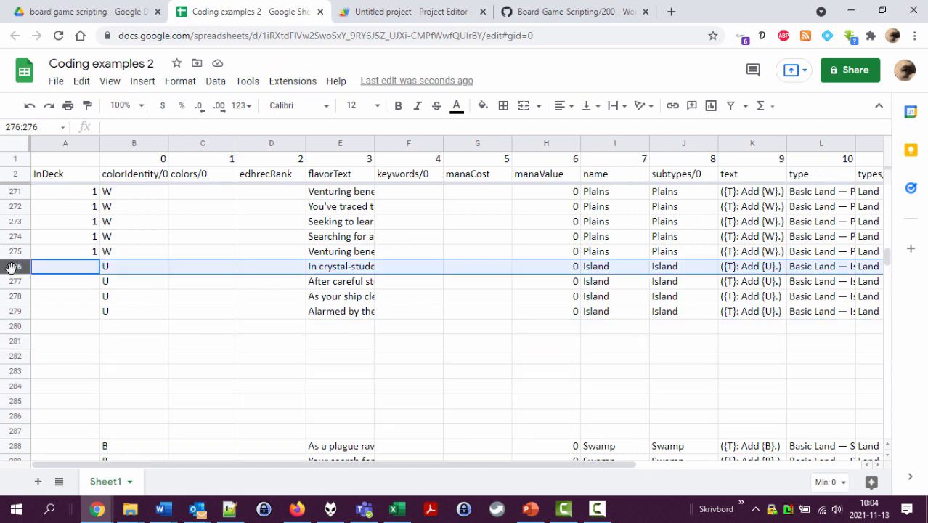
left_click(65, 325)
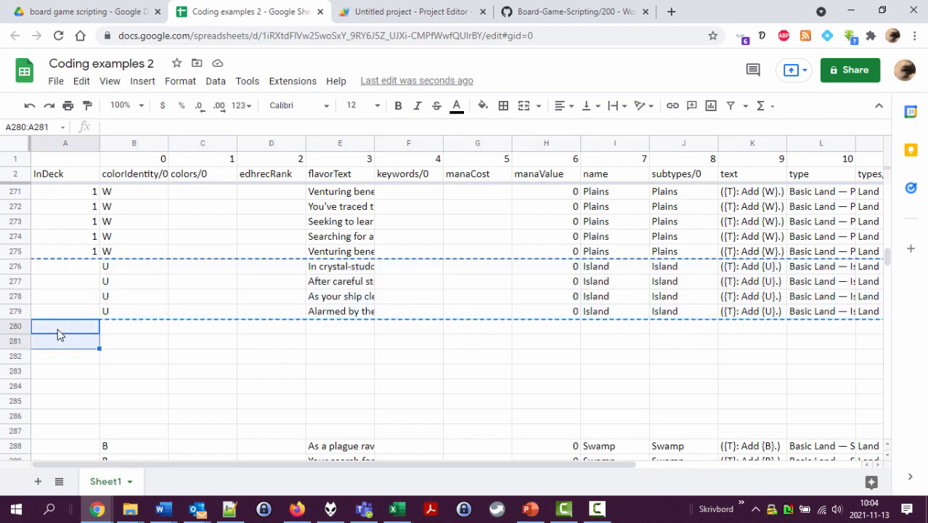
key("ctrl+v")
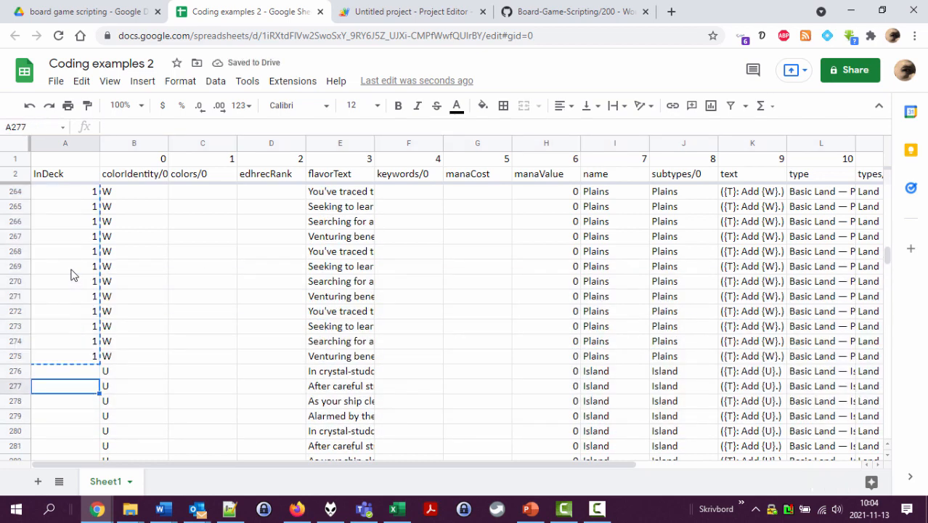
type("1")
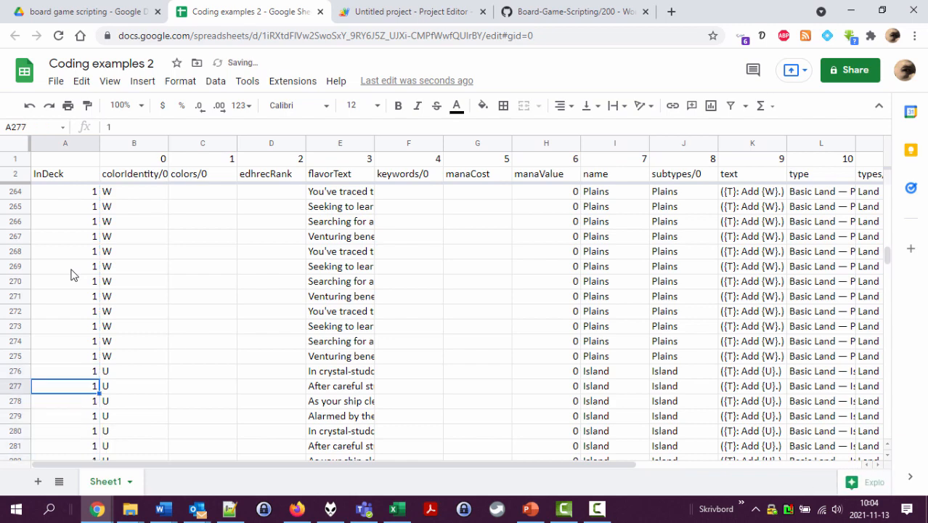
left_click(65, 144)
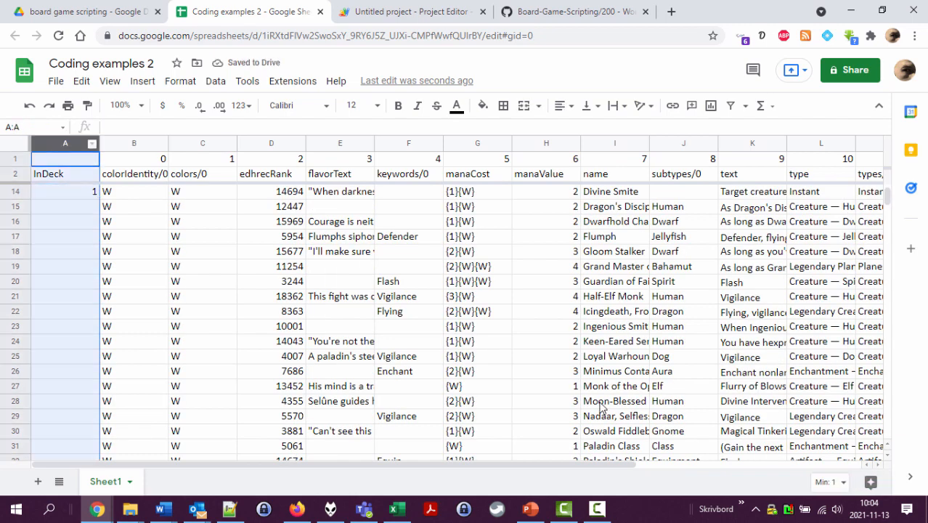
left_click(830, 482)
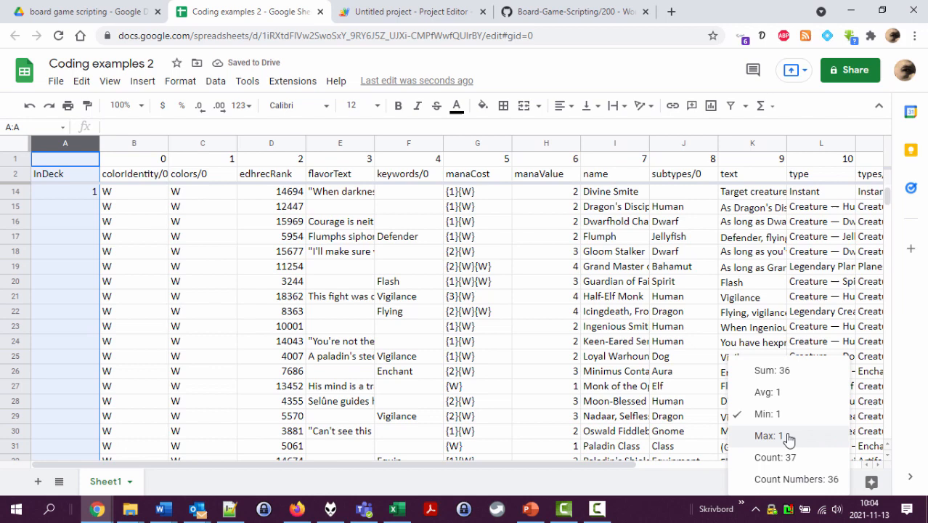
left_click(66, 339)
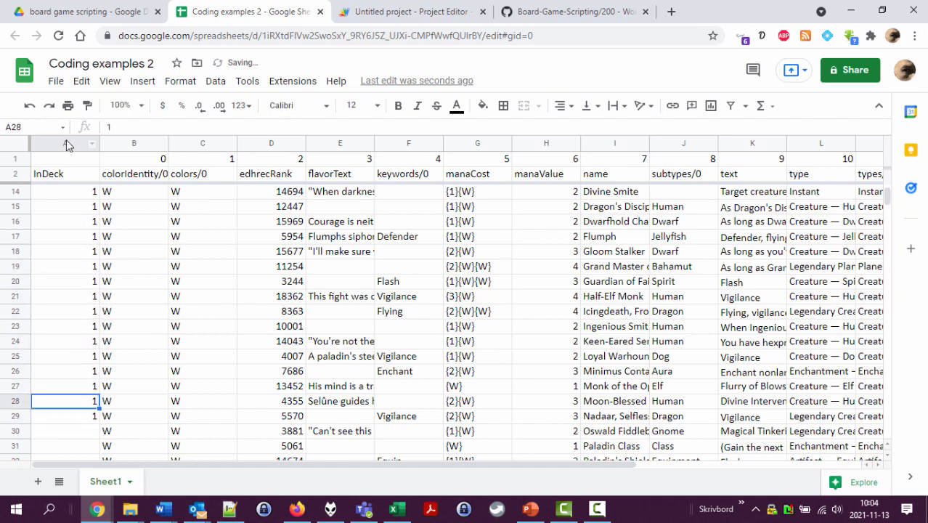
left_click(65, 142)
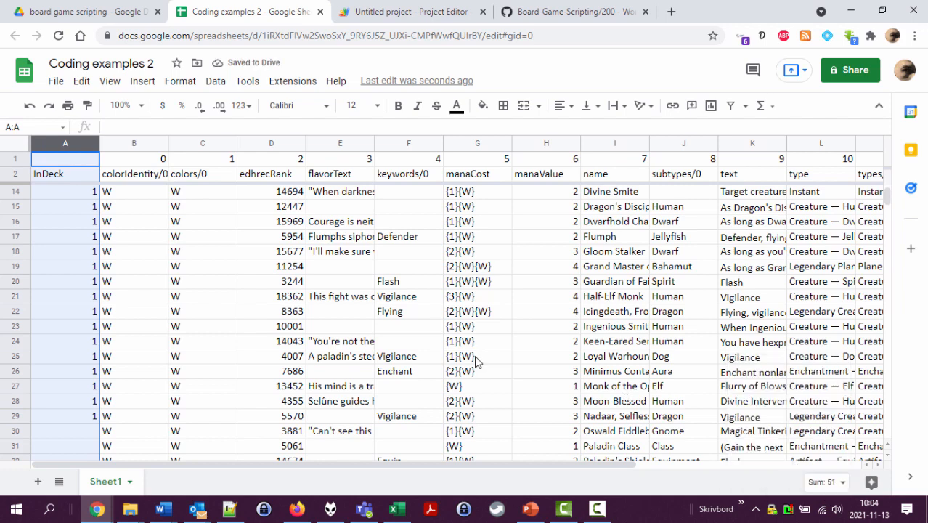
left_click(65, 297)
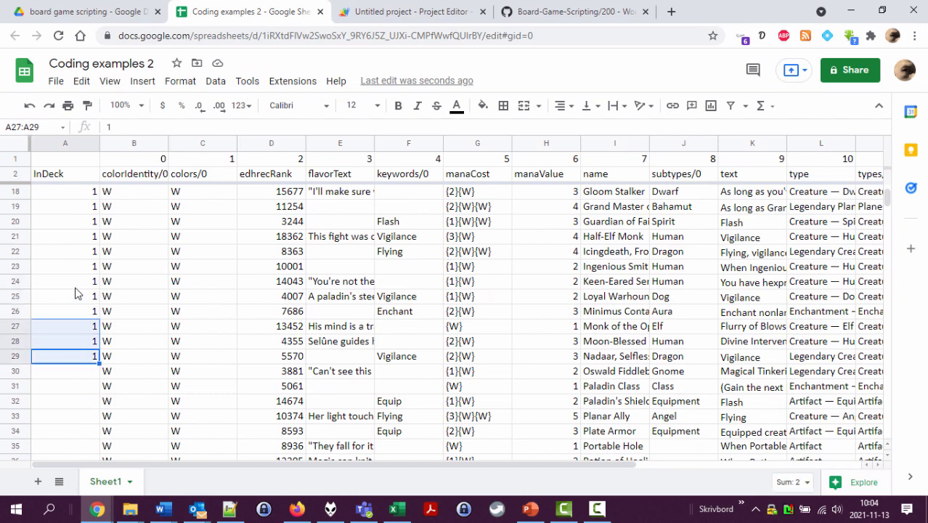
left_click(65, 235)
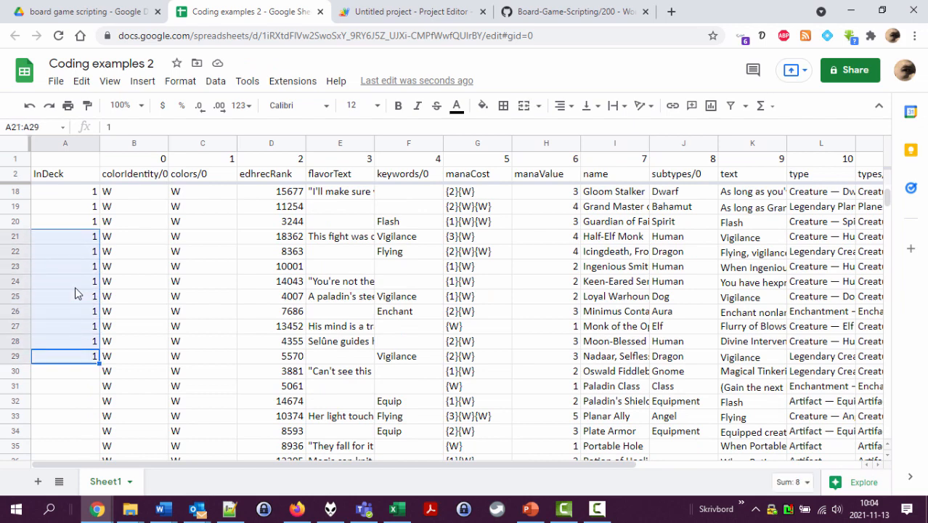
left_click(65, 370)
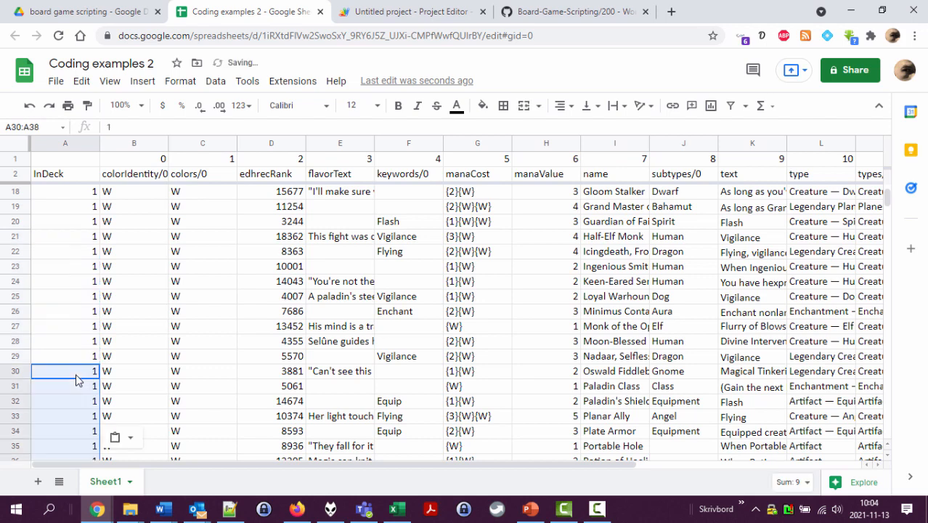
left_click(65, 142)
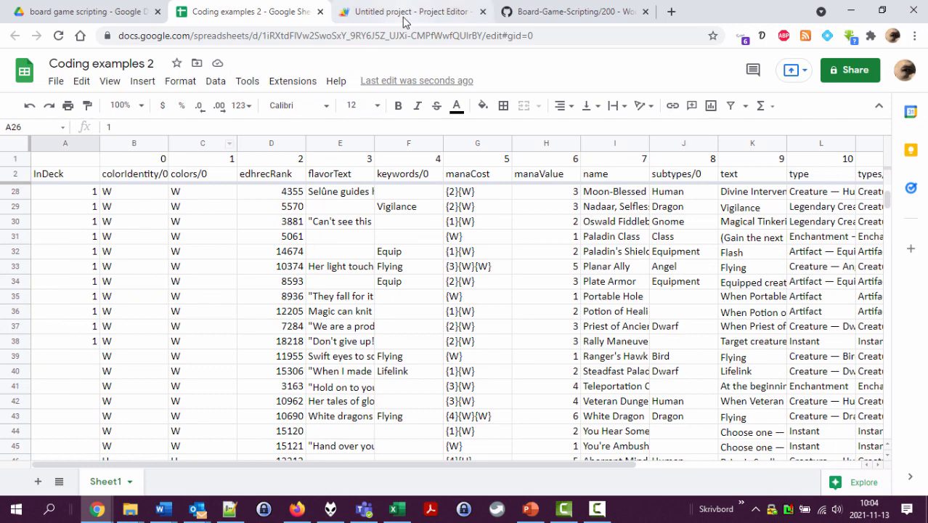
left_click(134, 158)
type("16")
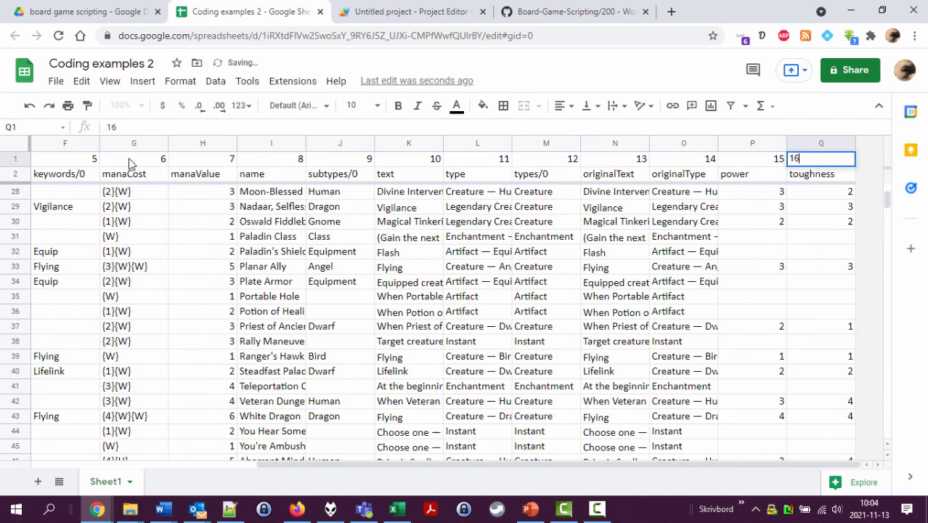
- Add 'inDeck: 0' as the first cardColums entry in Code.gs and save the script
left_click(407, 11)
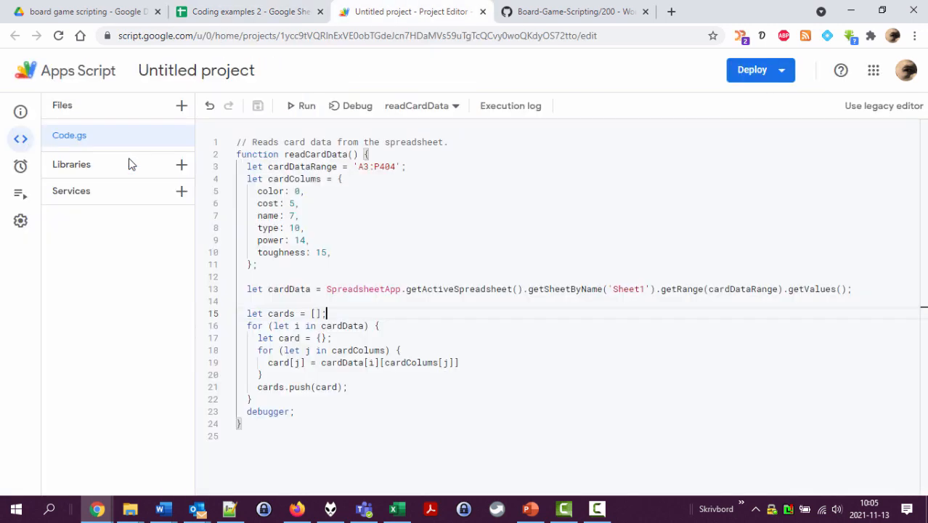
left_click(341, 179)
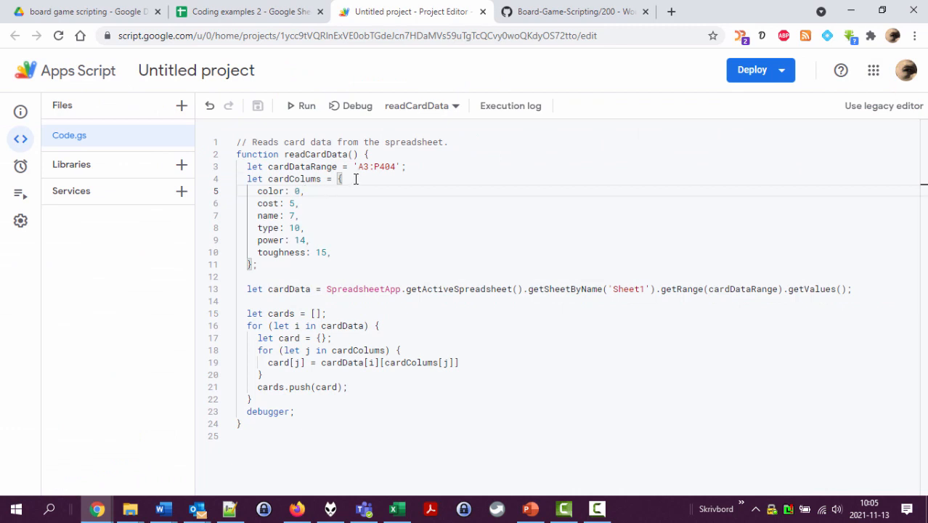
key("Enter")
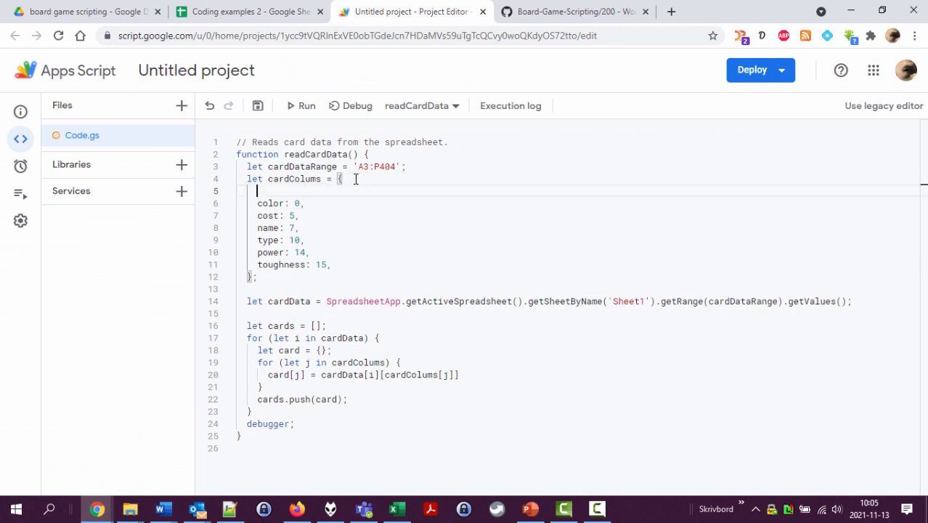
type("ind")
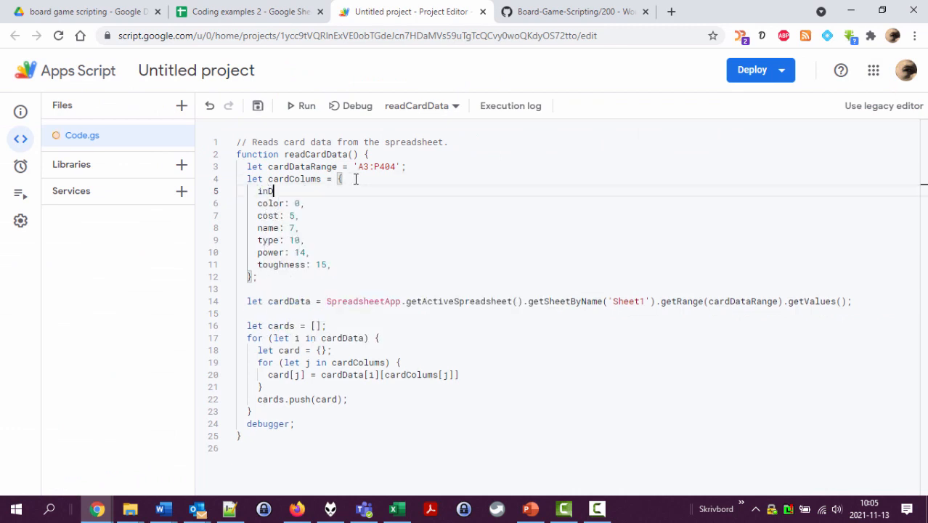
type("Deck: 0,")
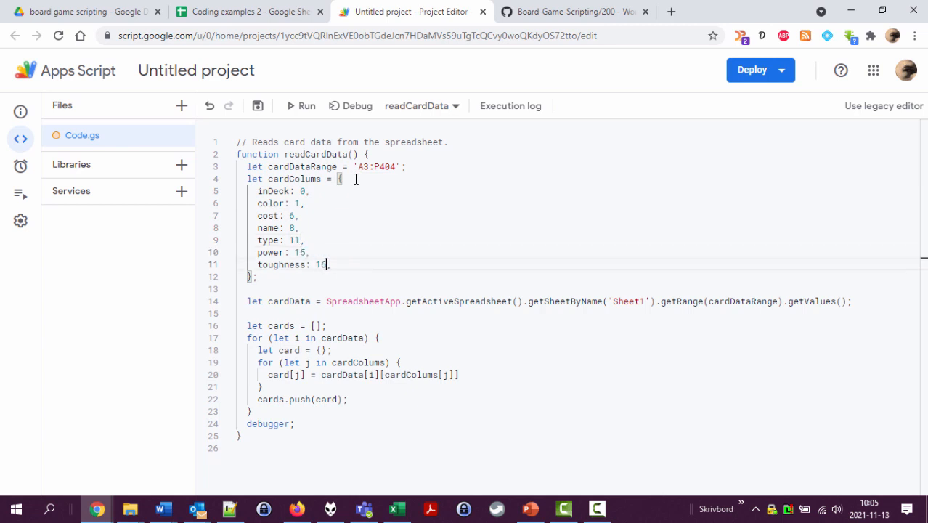
key("ctrl+s")
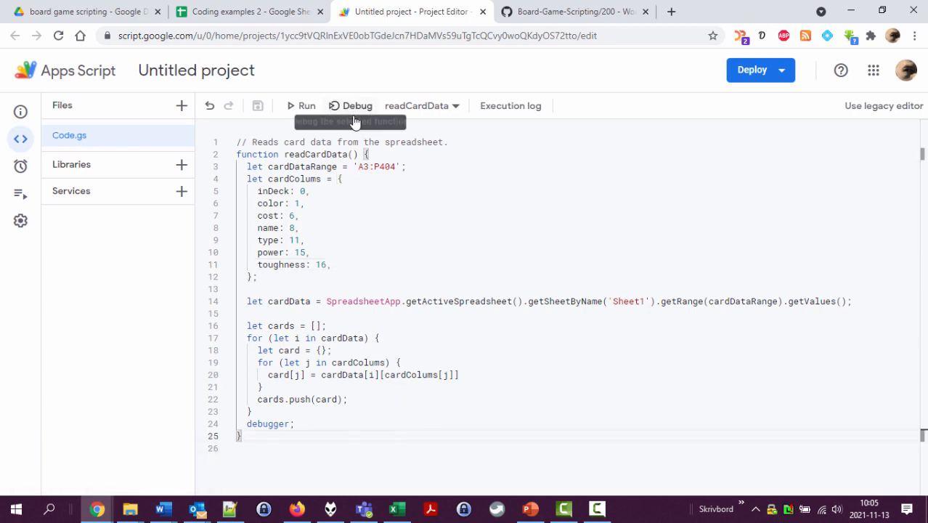
left_click(357, 104)
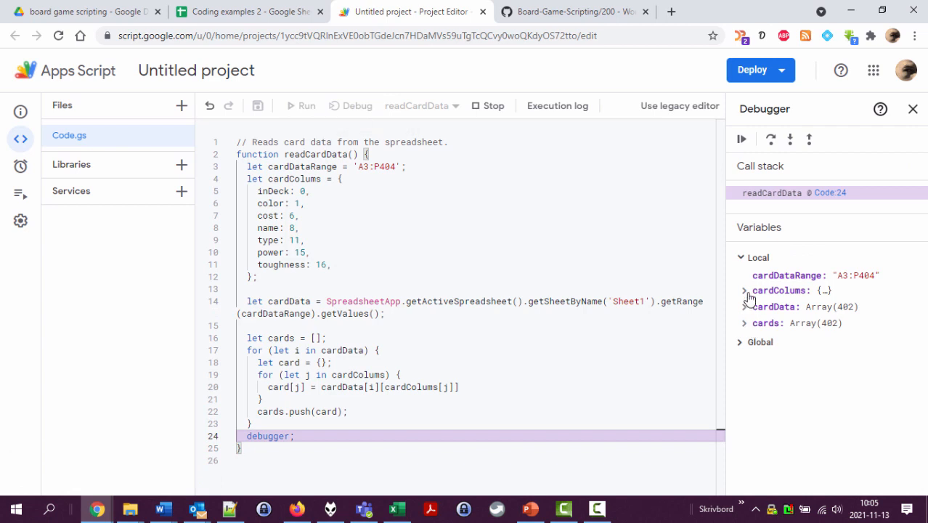
left_click(743, 322)
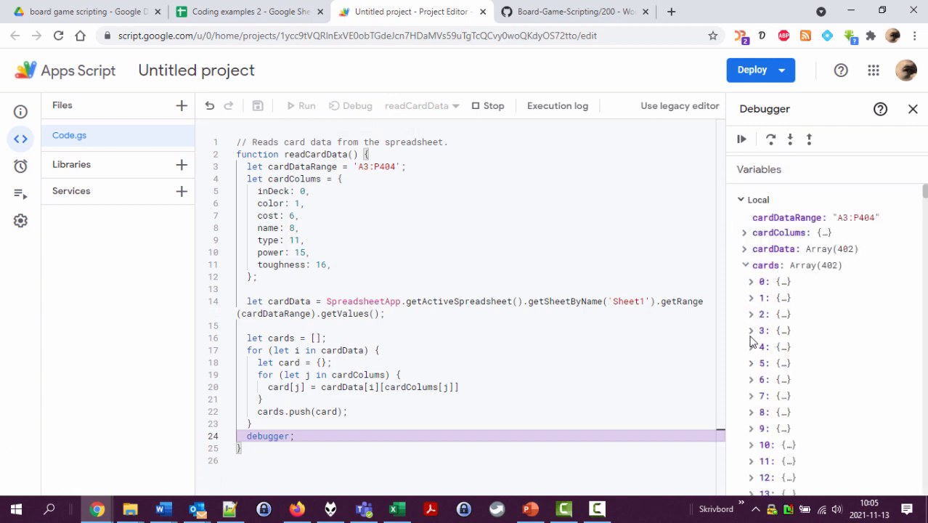
left_click(752, 297)
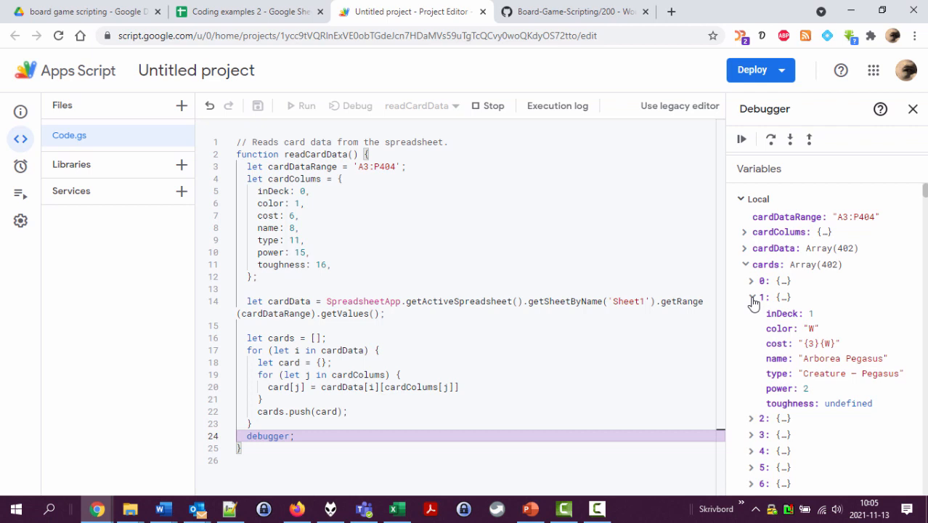
mouse_move(835, 395)
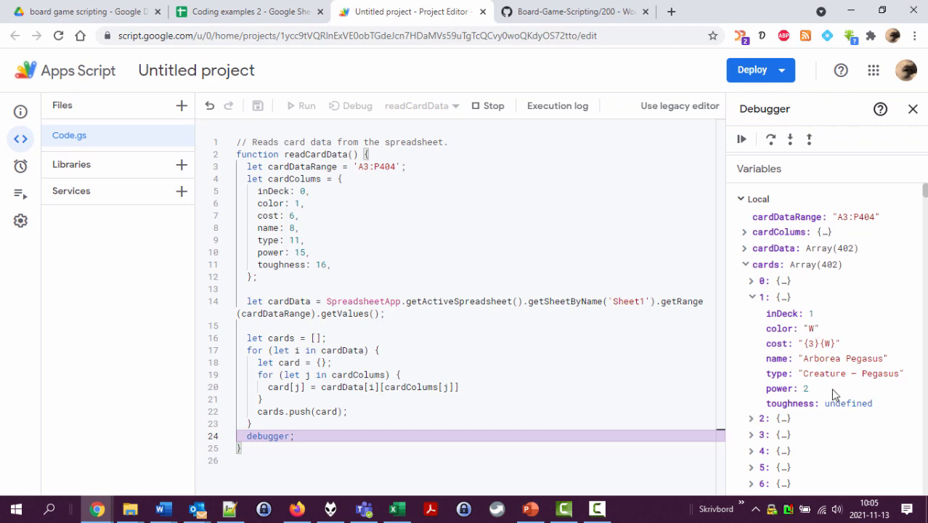
mouse_move(749, 290)
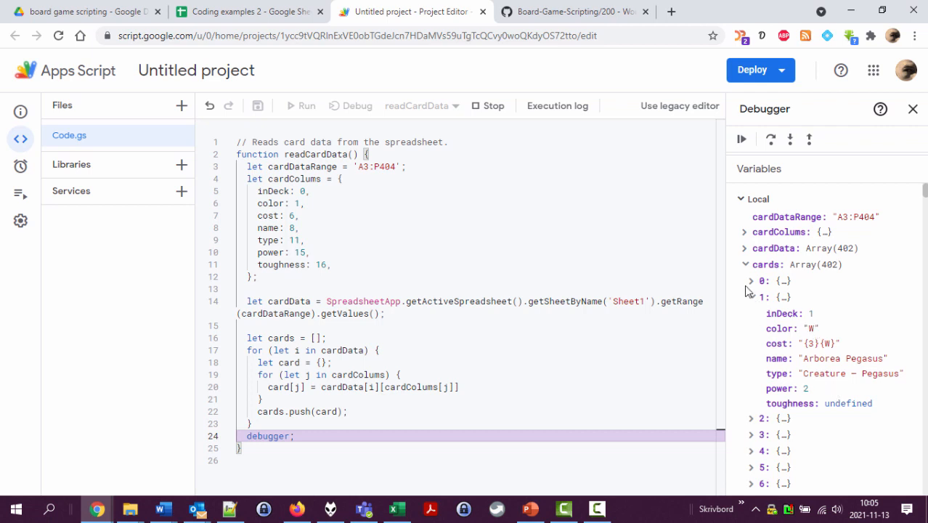
scroll("down", 3)
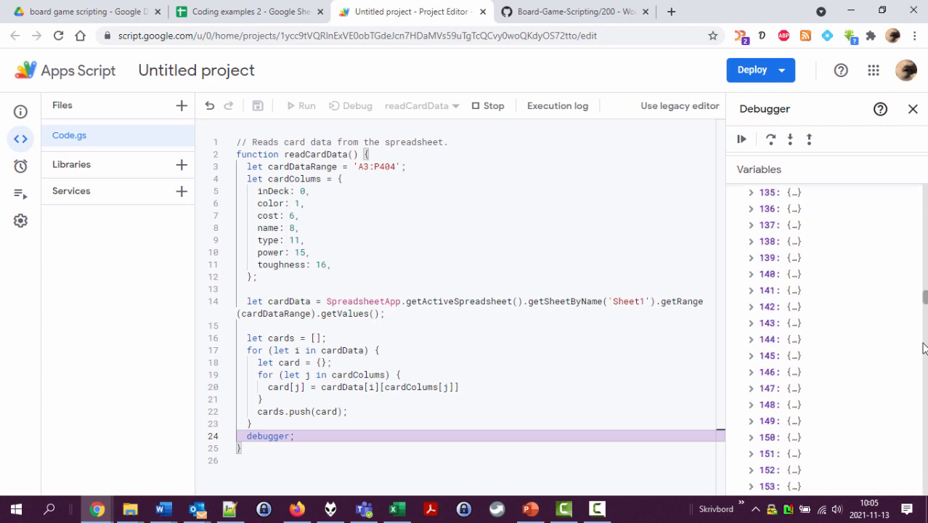
scroll("down", 3)
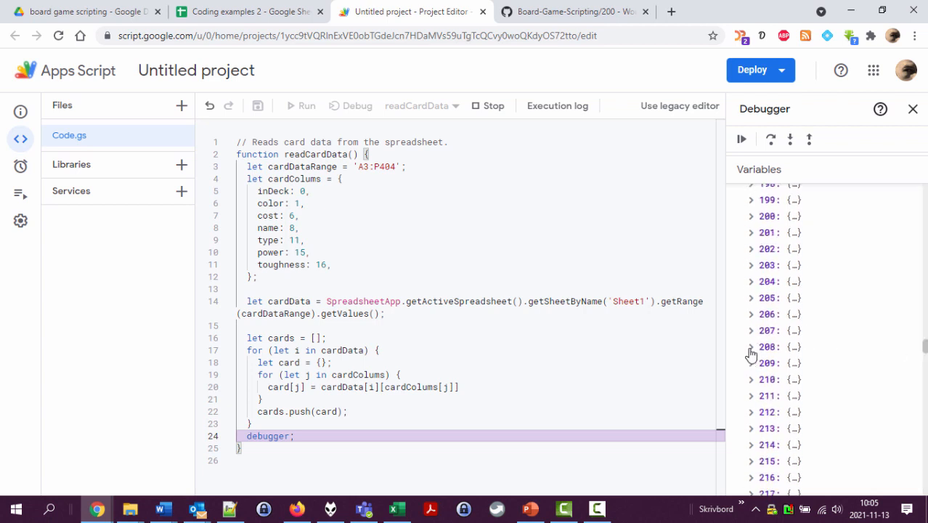
left_click(752, 346)
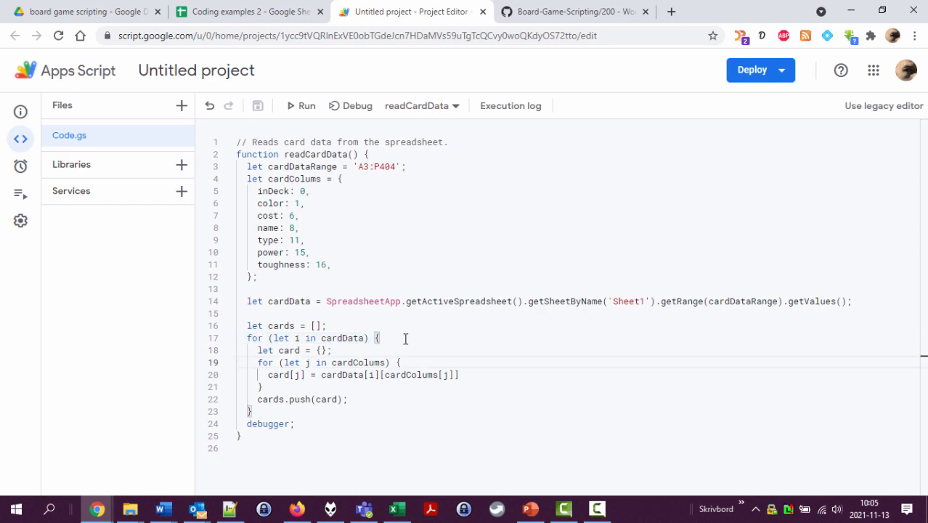
- Begin an if (car...) condition on the loop line after the cards array
left_click(275, 326)
type("deck")
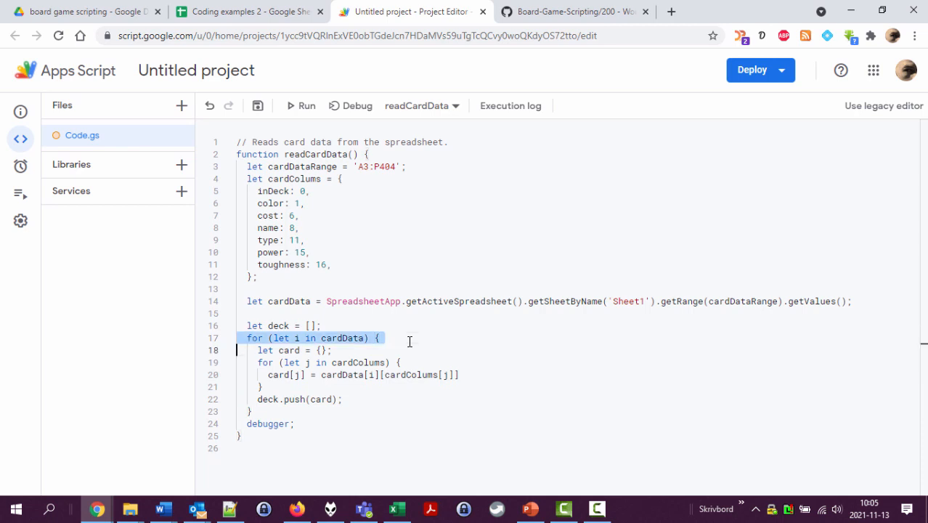
left_click(376, 336)
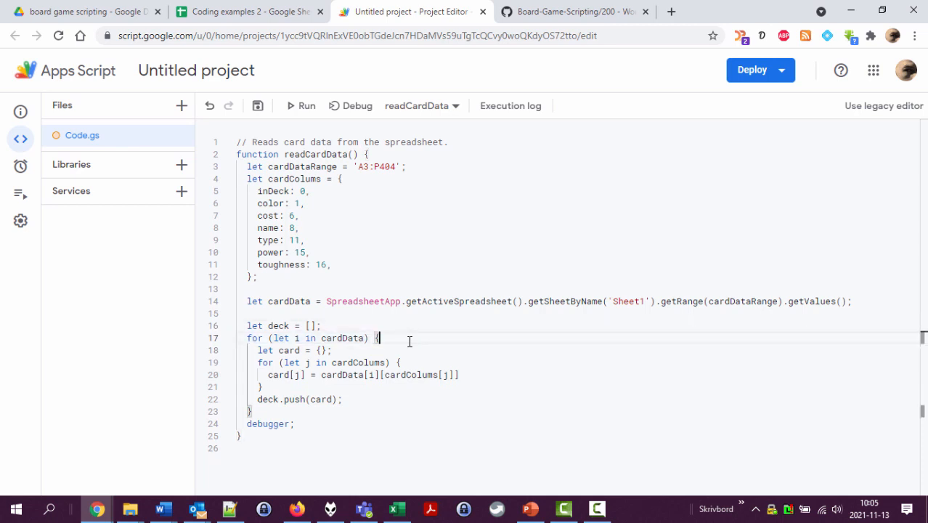
type("if ()")
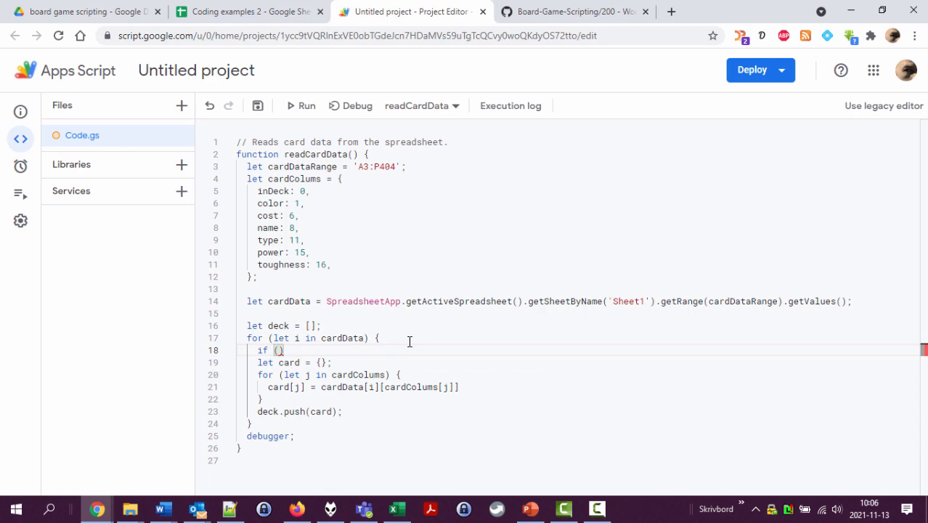
type("car")
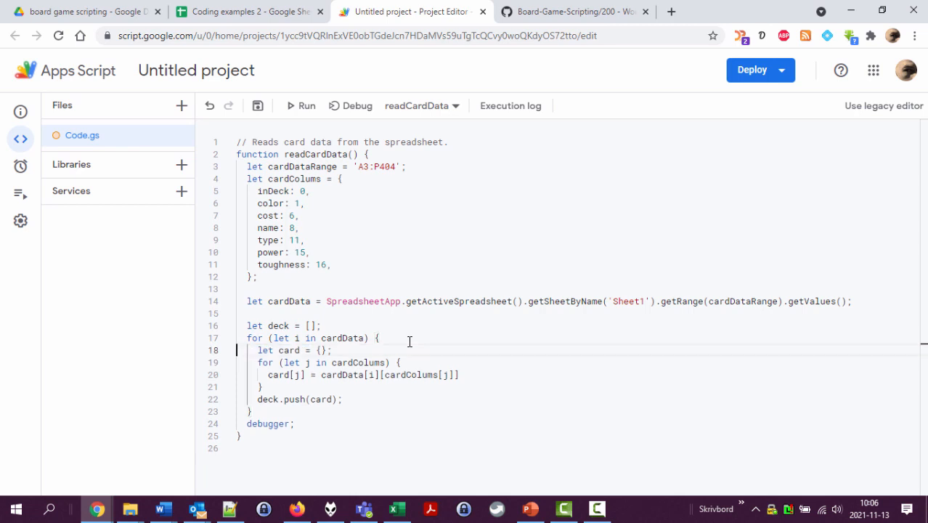
- On a new line after the inner loop, write if (card.inDeck == 1) guarding deck.push(card)
key("enter")
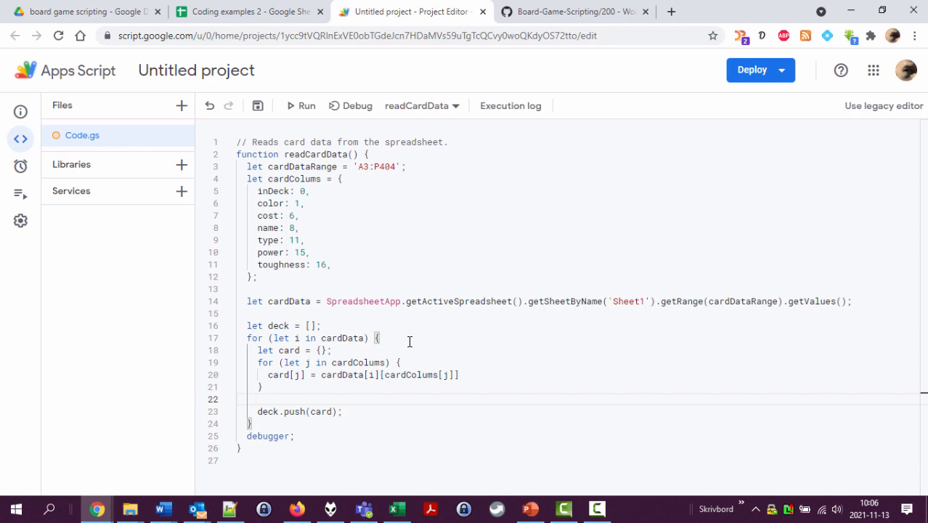
type("if (card.")
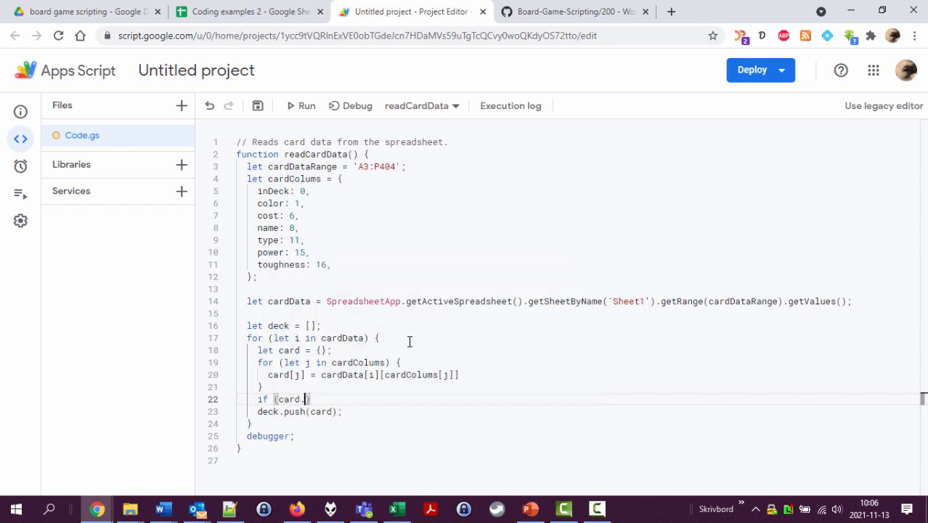
type("inDeck")
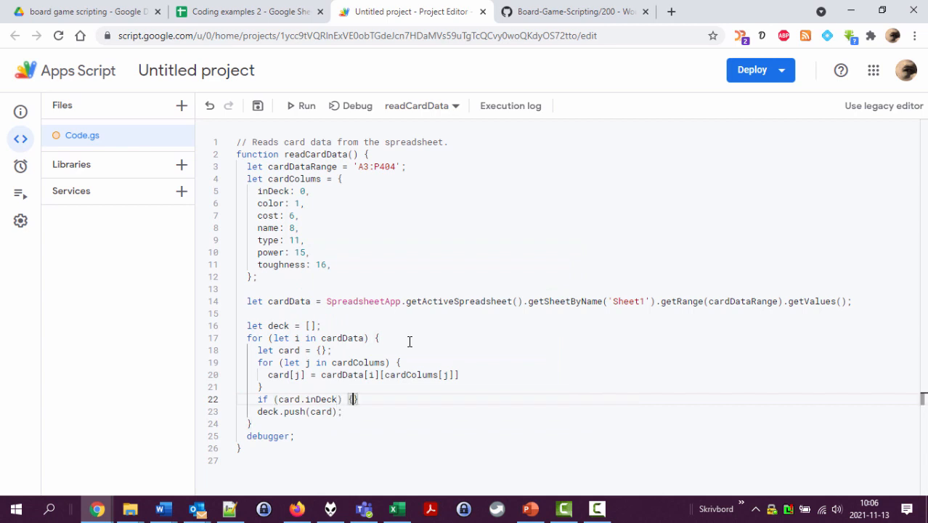
mouse_move(369, 357)
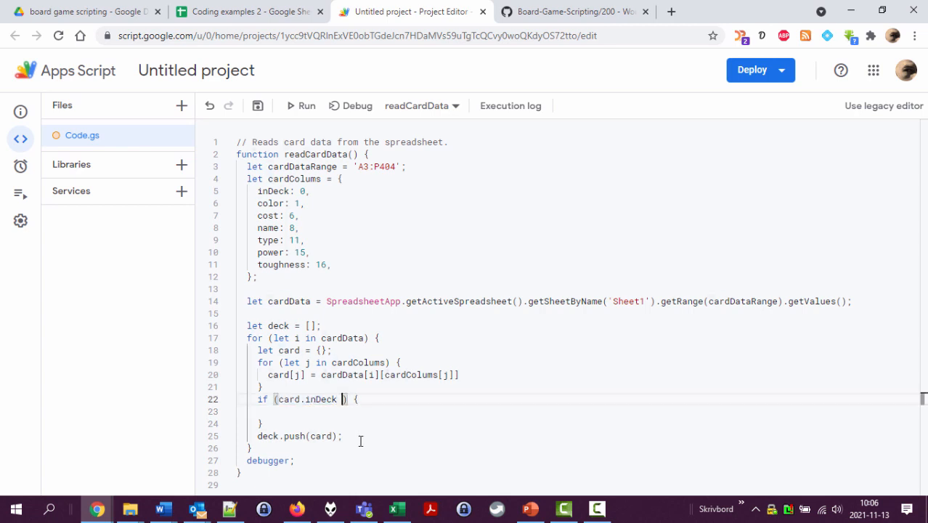
type("== 1")
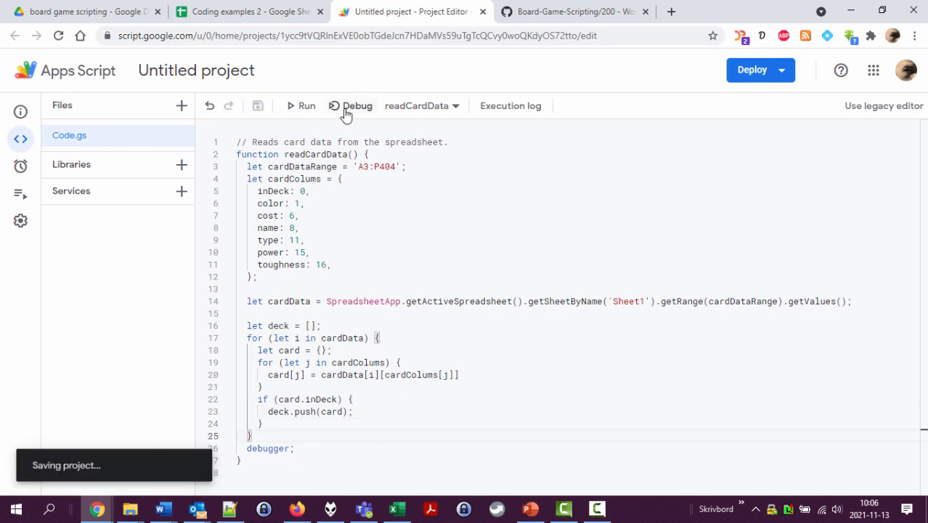
left_click(351, 104)
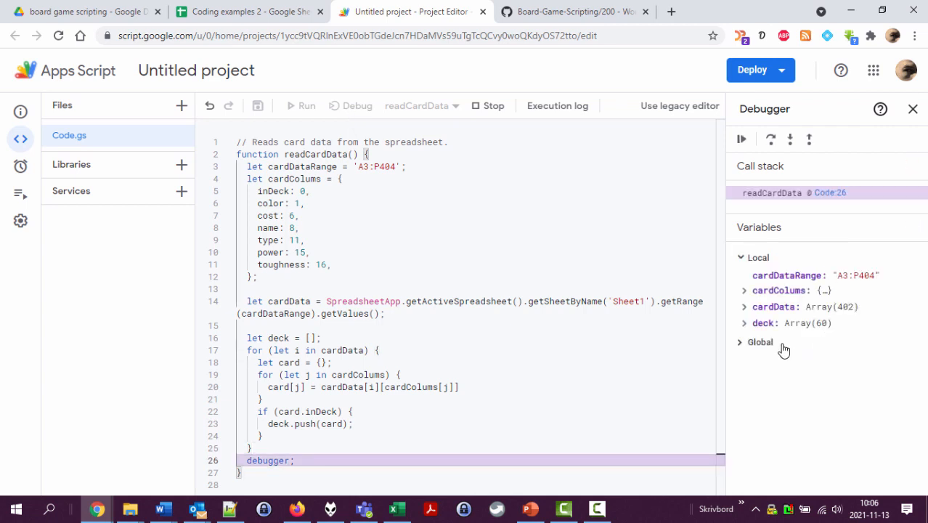
left_click(743, 322)
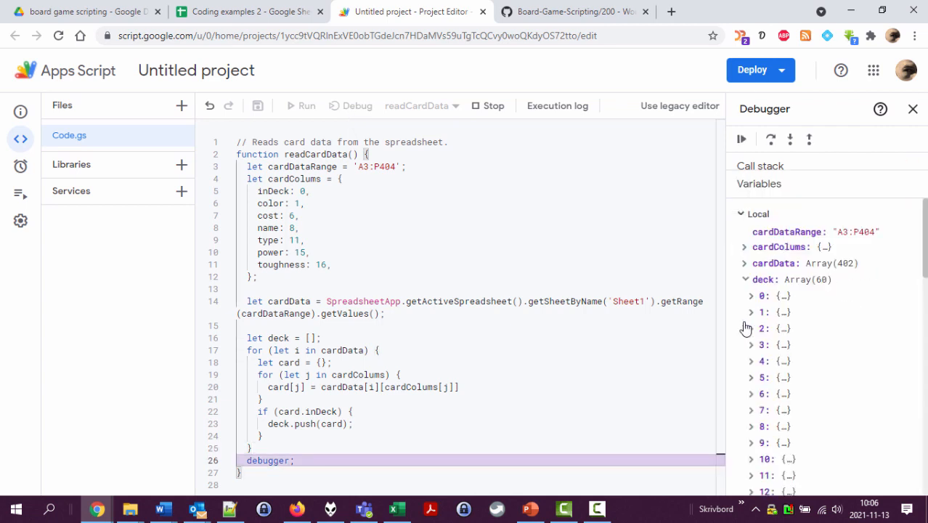
scroll("down", 3)
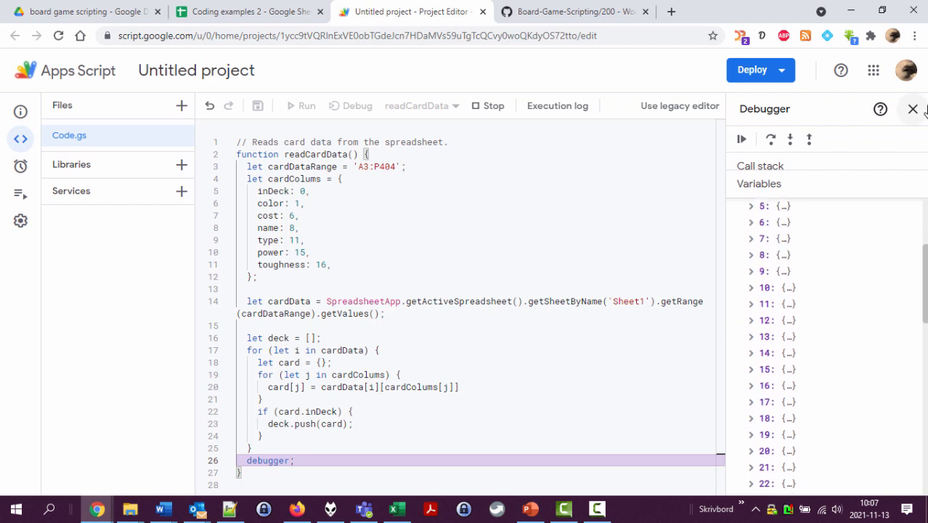
left_click(912, 109)
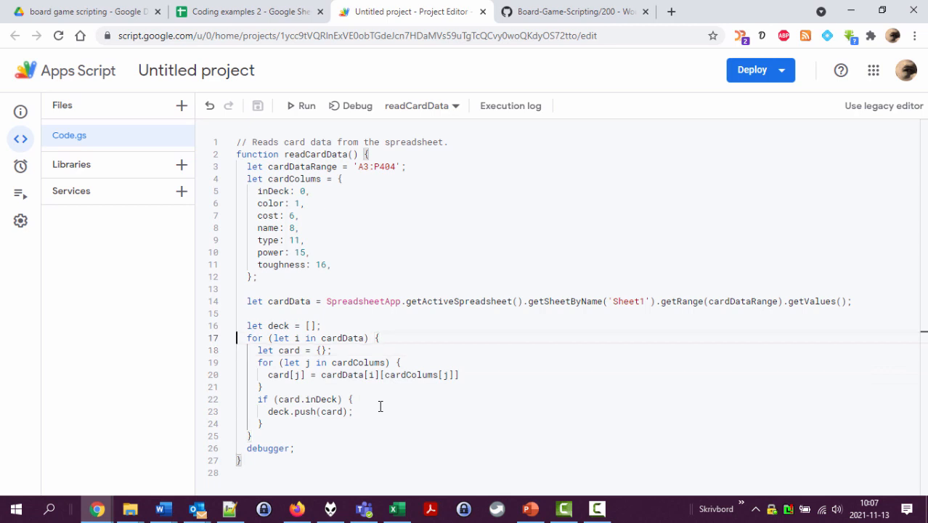
- Select inDeck in the line-22 condition and replace .inDeck with an empty [''] key
left_click(257, 192)
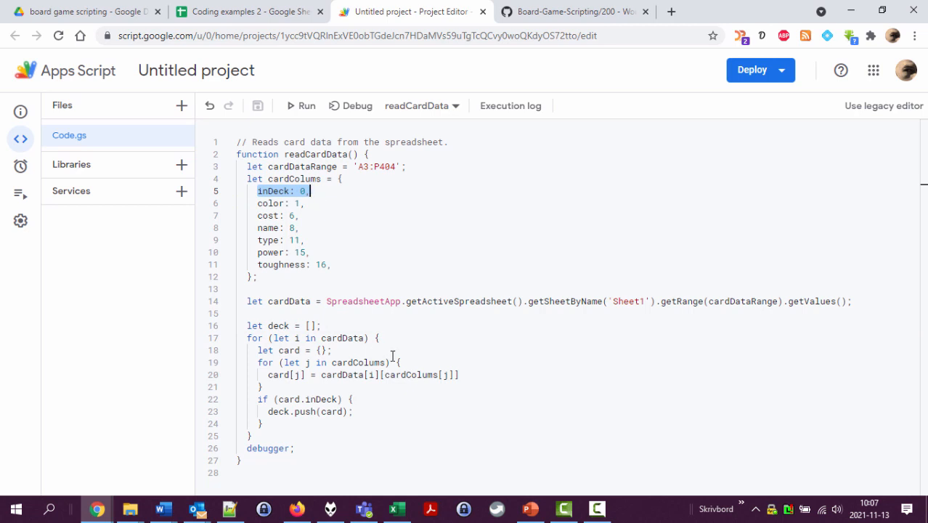
left_click(331, 350)
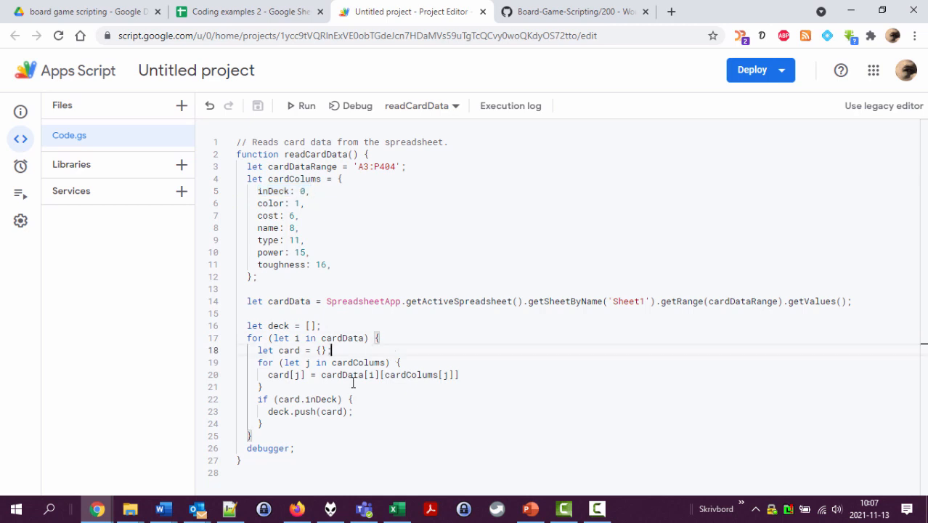
mouse_move(339, 430)
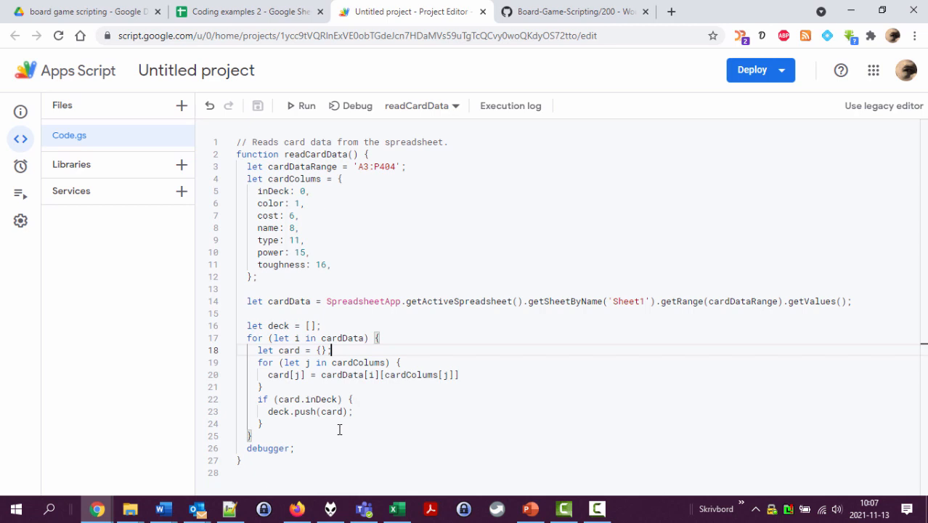
double_click(319, 398)
type("['")
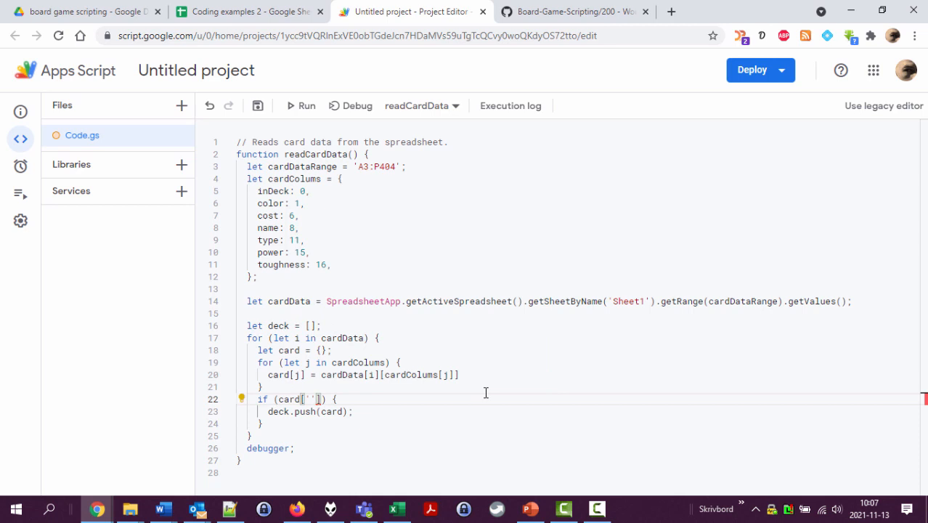
- Try card['inDeck'], revert the condition to card.inDeck, and compare with cardColums' inDeck entry
type("inDeck")
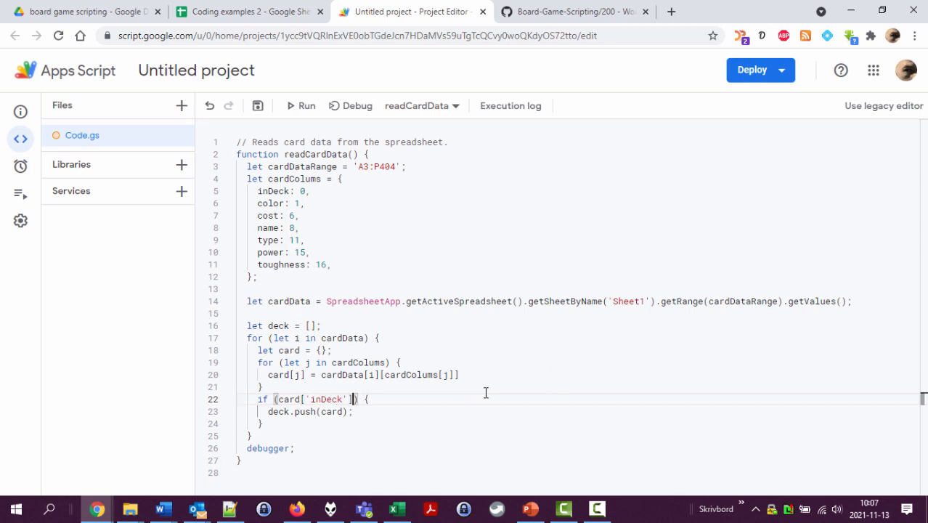
double_click(325, 398)
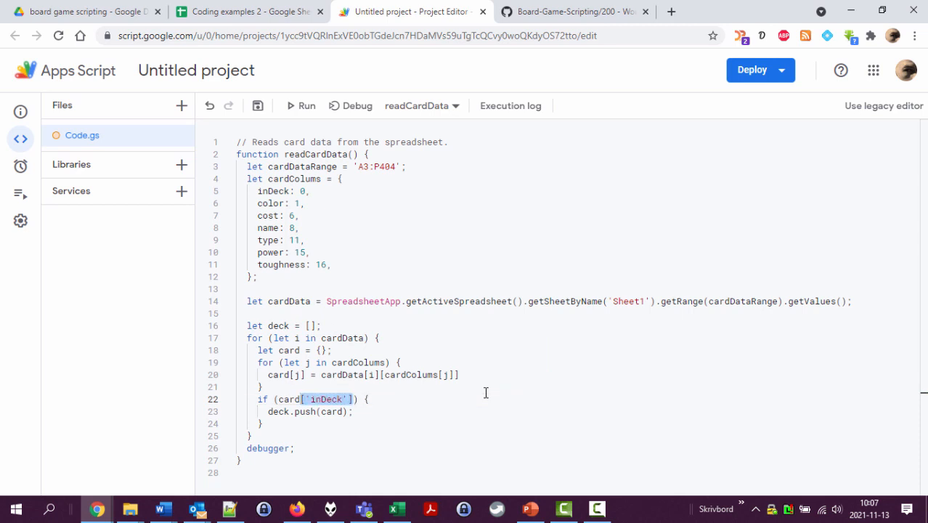
mouse_move(750, 408)
type(".")
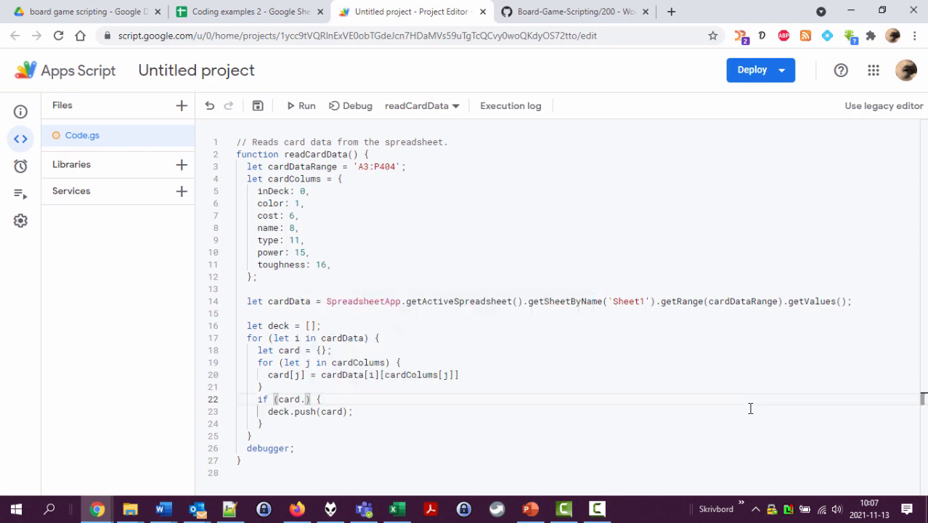
type("inDeck")
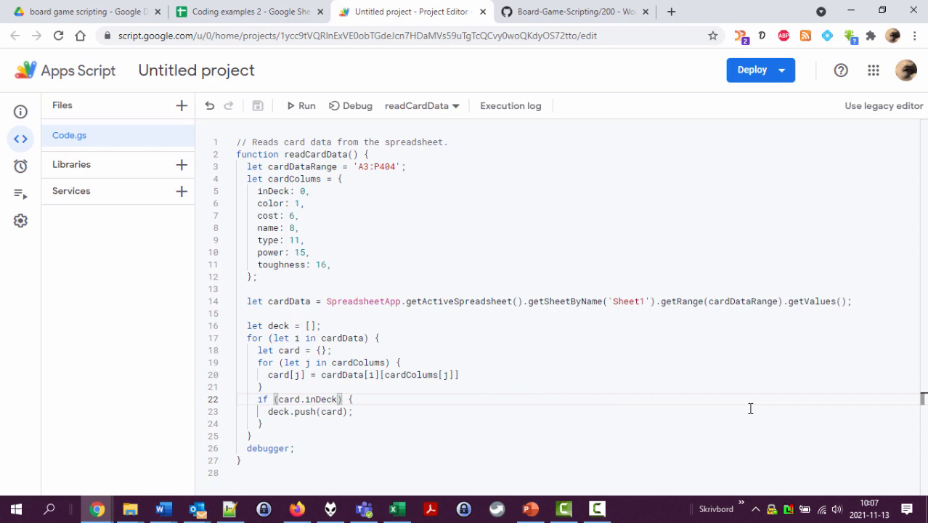
double_click(320, 398)
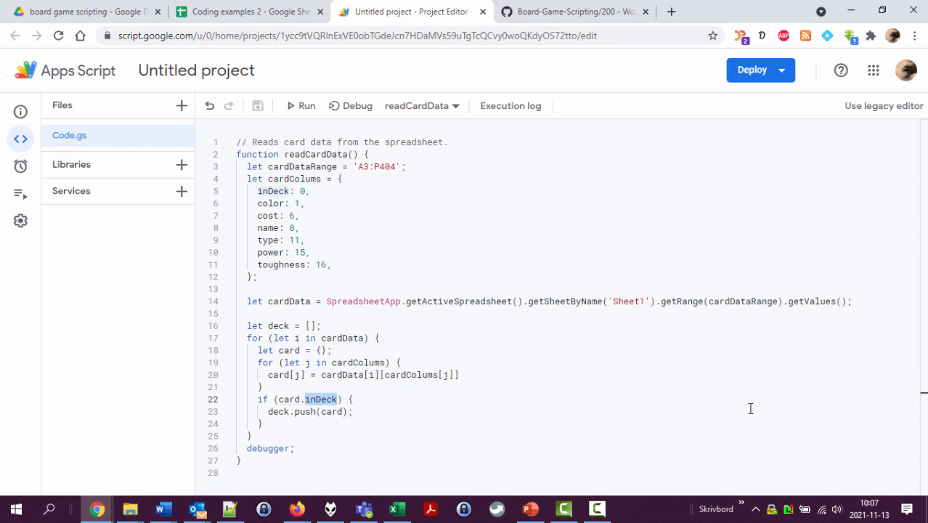
mouse_move(305, 223)
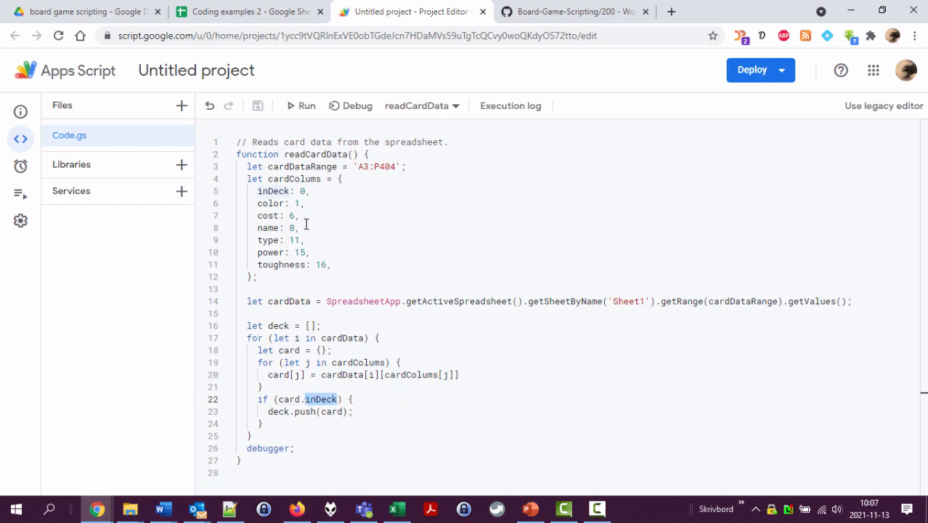
left_click(274, 191)
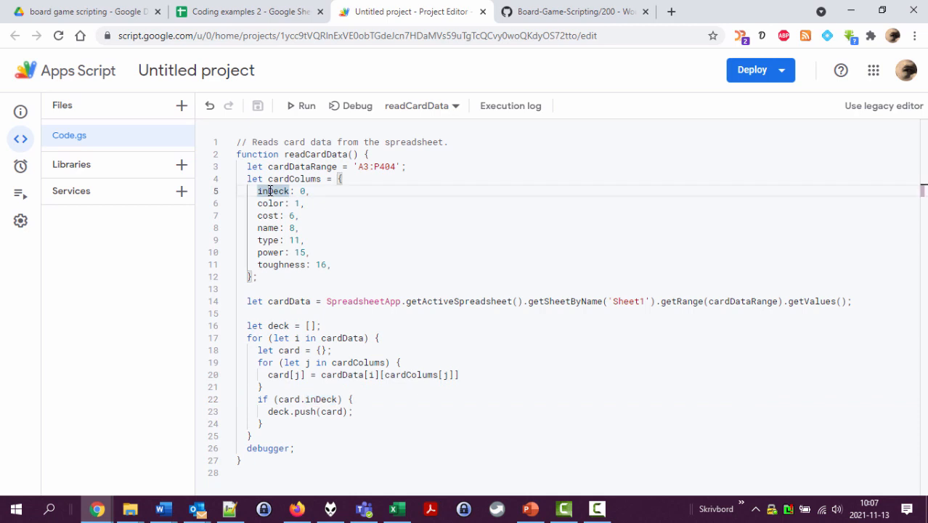